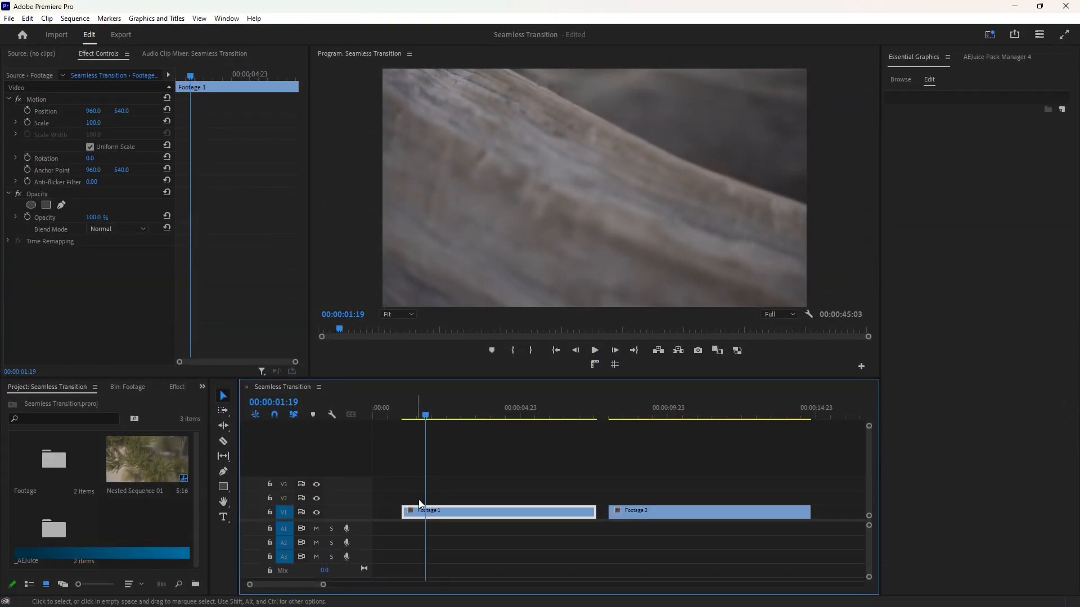
{"action": "mouse_move", "coordinate": [659, 510]}
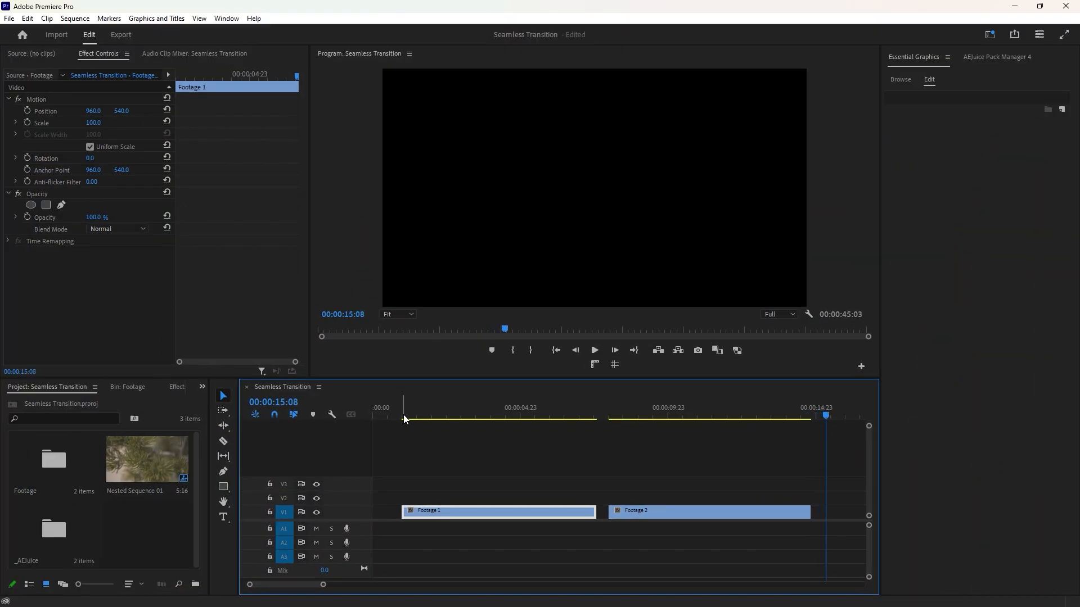
Step: Reverse Footage 2 via Speed/Duration so it plays backwards at -100% speed
{"action": "left_click", "coordinate": [757, 419]}
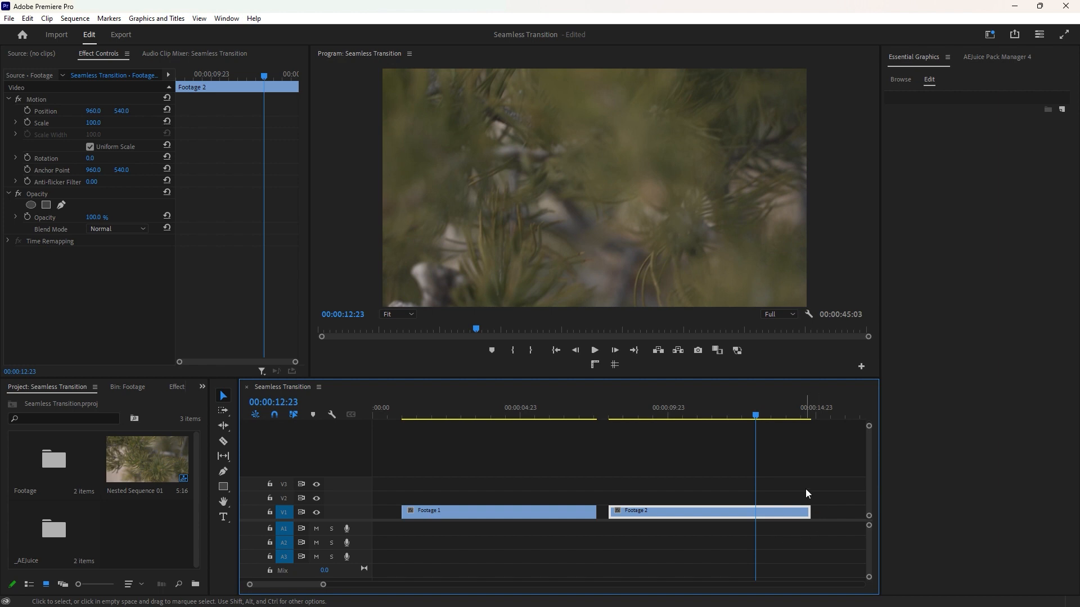
{"action": "mouse_move", "coordinate": [587, 505]}
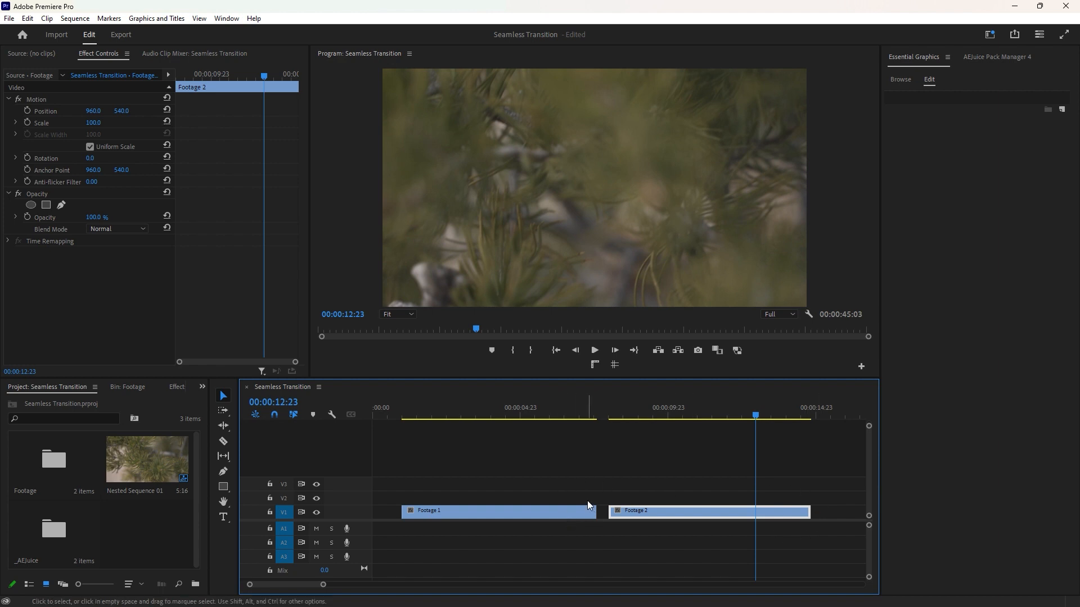
{"action": "mouse_move", "coordinate": [644, 515]}
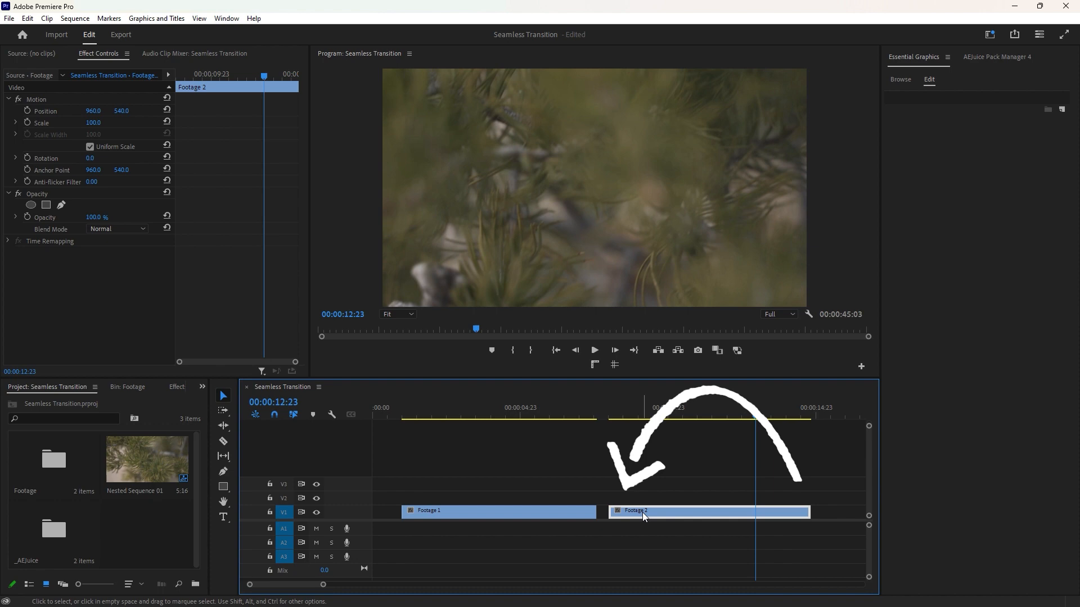
{"action": "right_click", "coordinate": [643, 514]}
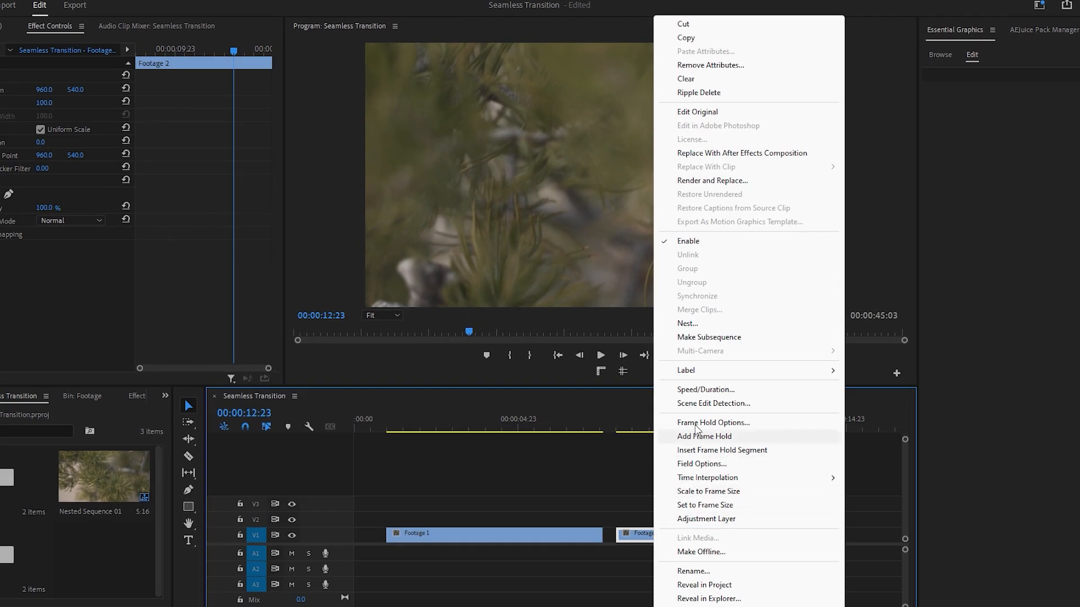
{"action": "left_click", "coordinate": [705, 389]}
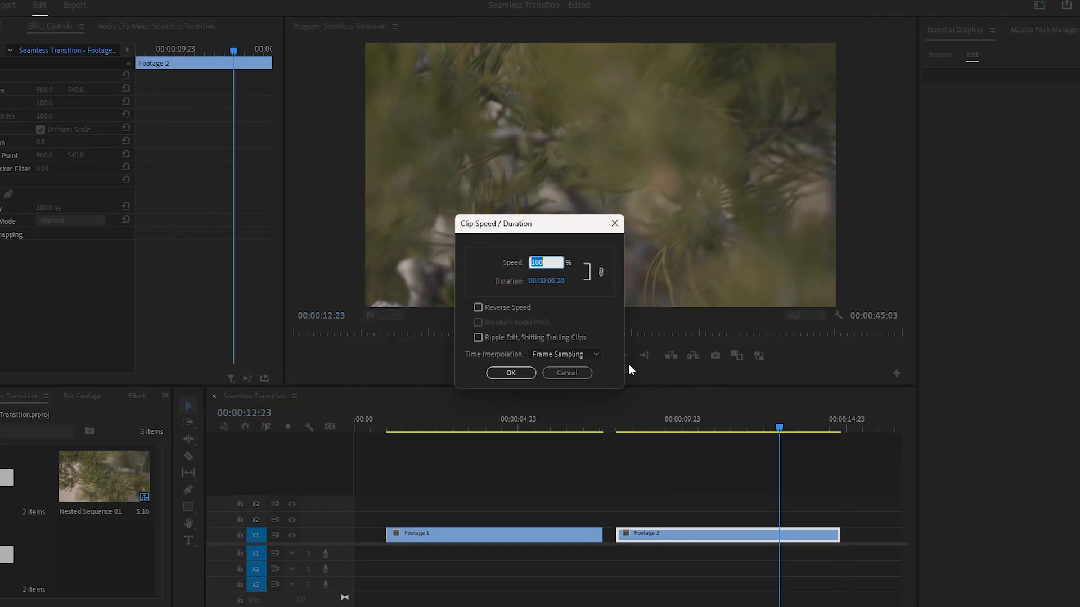
{"action": "left_click", "coordinate": [478, 307]}
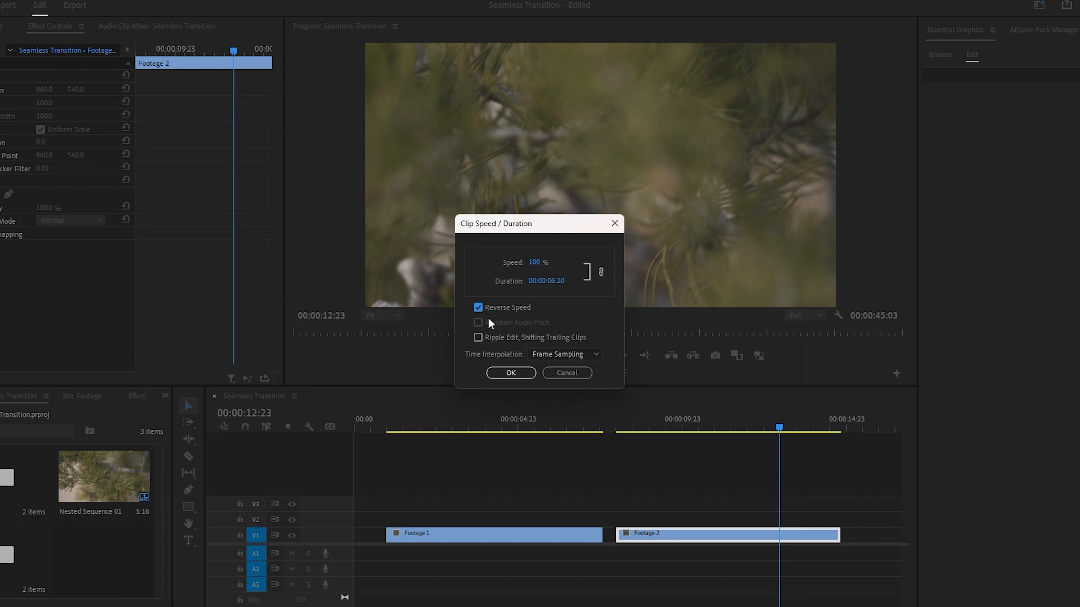
{"action": "left_click", "coordinate": [511, 373]}
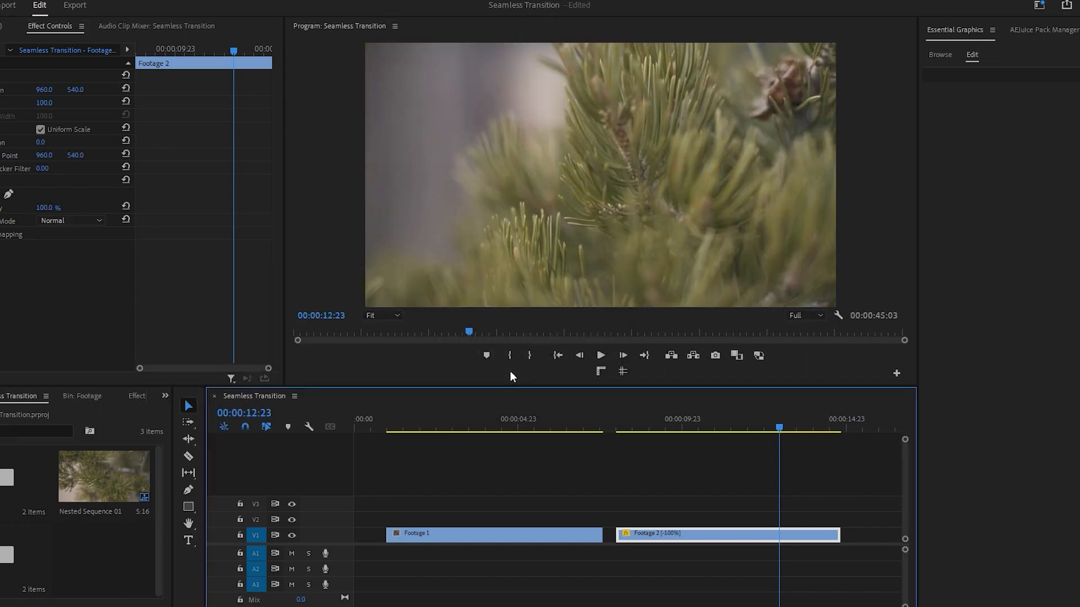
Step: Trim the clip ends, close the gap so Footage 2 follows Footage 1, and review playback around the cut
{"action": "left_click", "coordinate": [600, 355]}
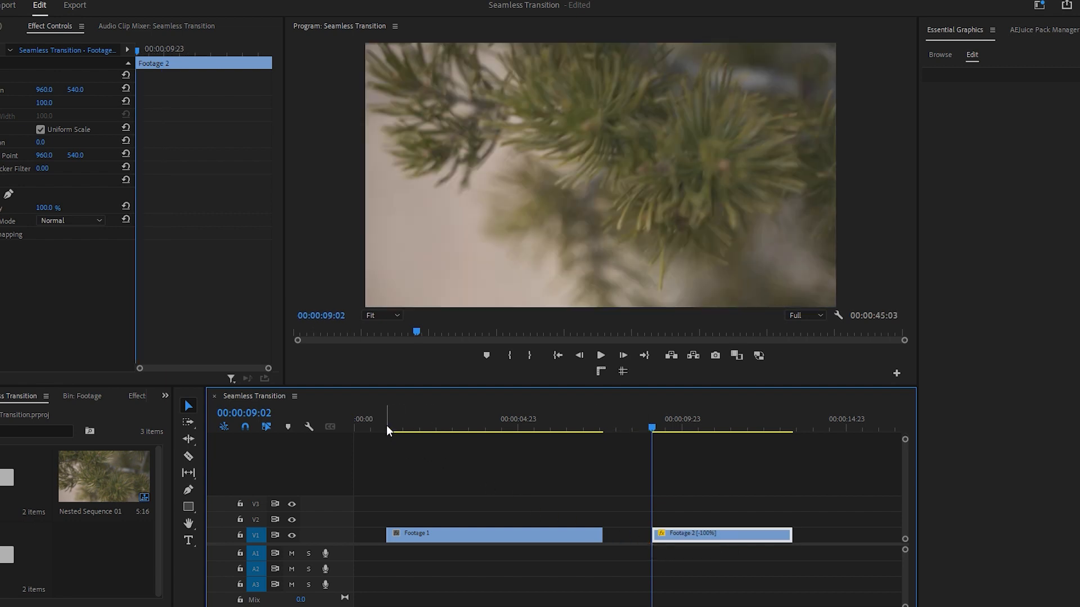
{"action": "left_click", "coordinate": [599, 355]}
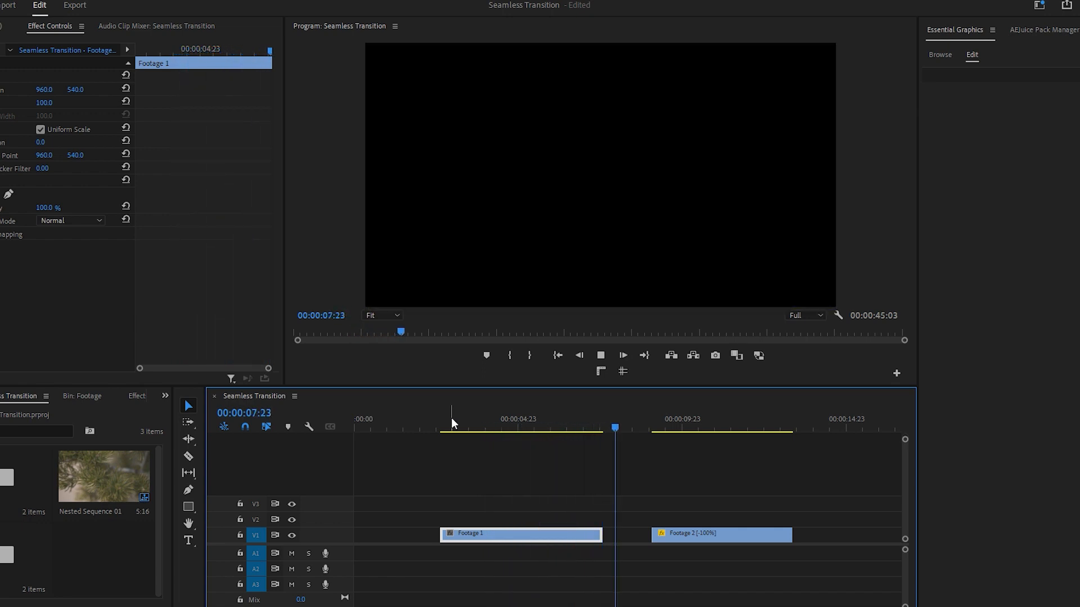
{"action": "left_click", "coordinate": [576, 428]}
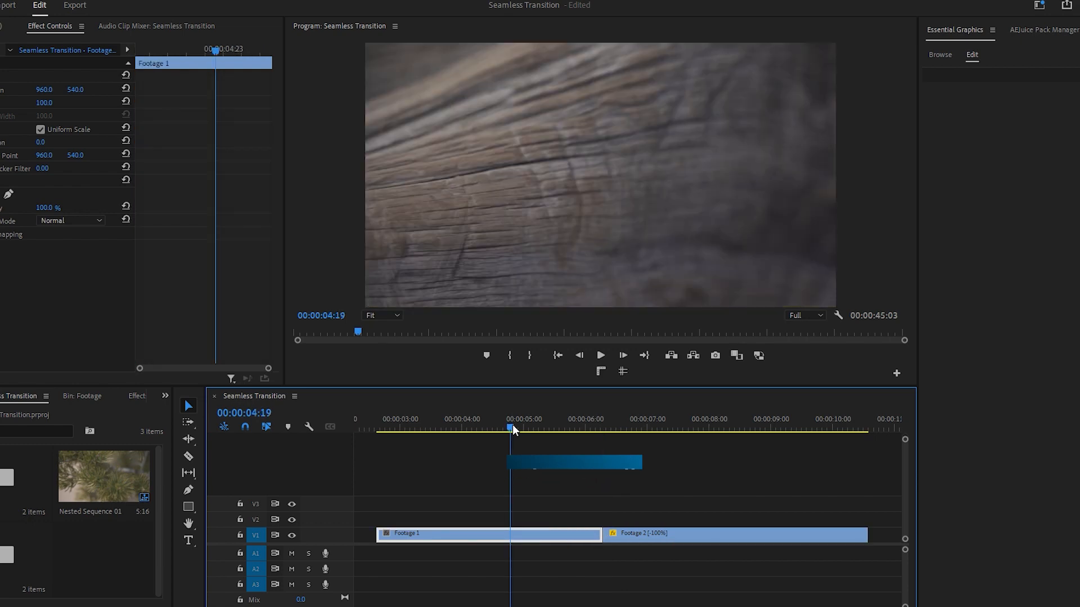
{"action": "left_click", "coordinate": [599, 354]}
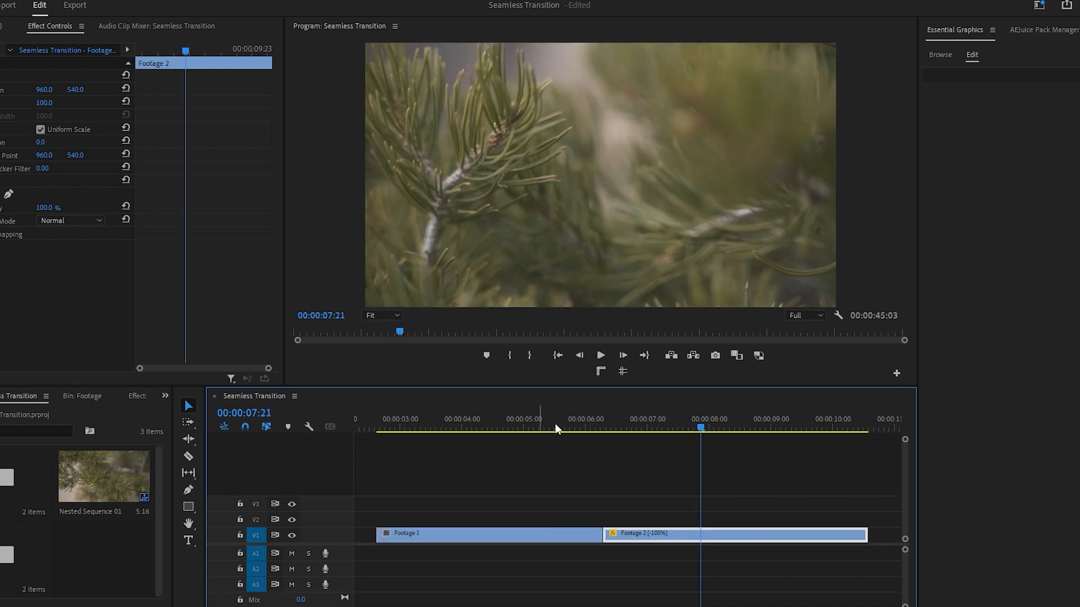
{"action": "left_click", "coordinate": [618, 428]}
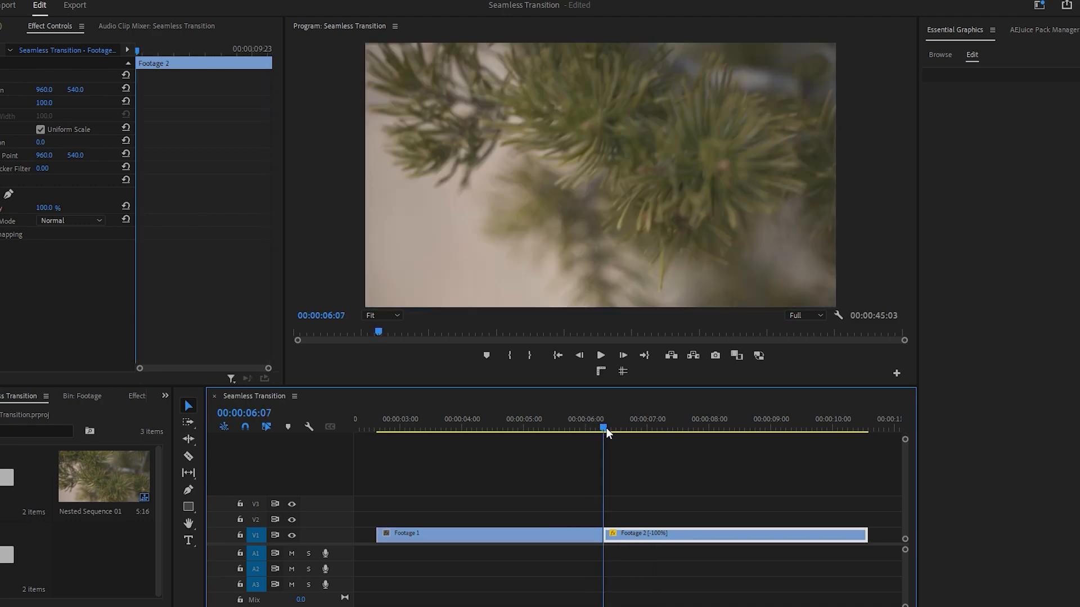
{"action": "left_click", "coordinate": [589, 427]}
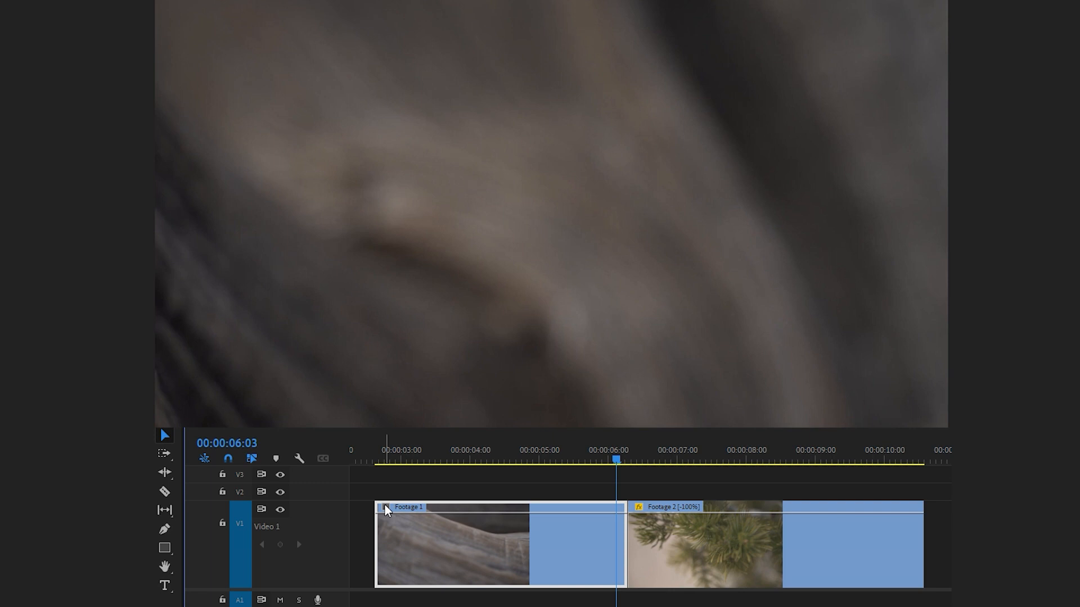
Step: Show the Time Remapping speed rubber band on Footage 1 from its fx badge
{"action": "right_click", "coordinate": [387, 509]}
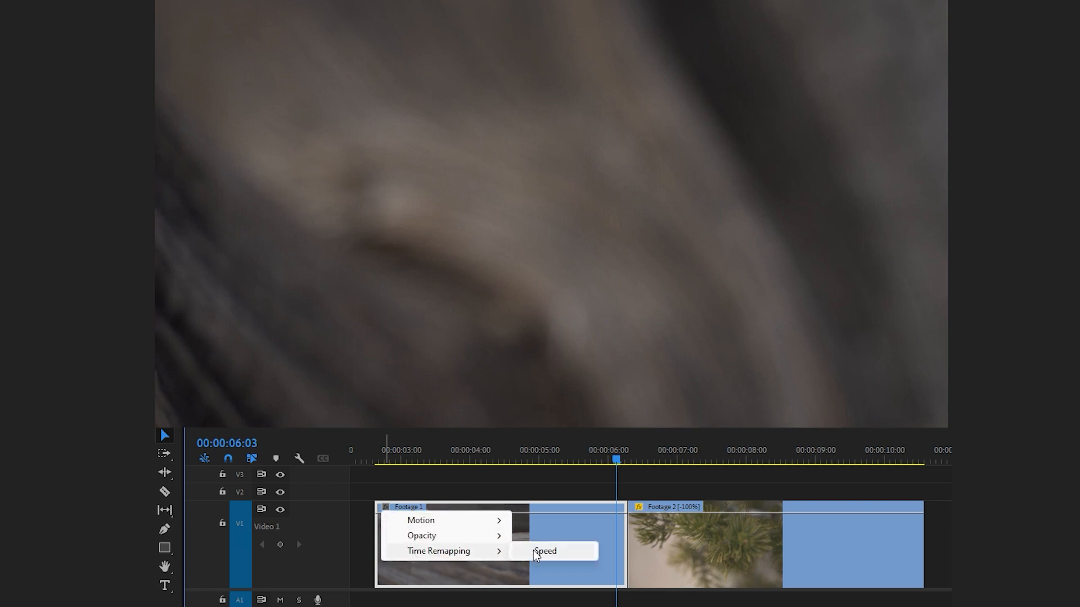
{"action": "left_click", "coordinate": [545, 552]}
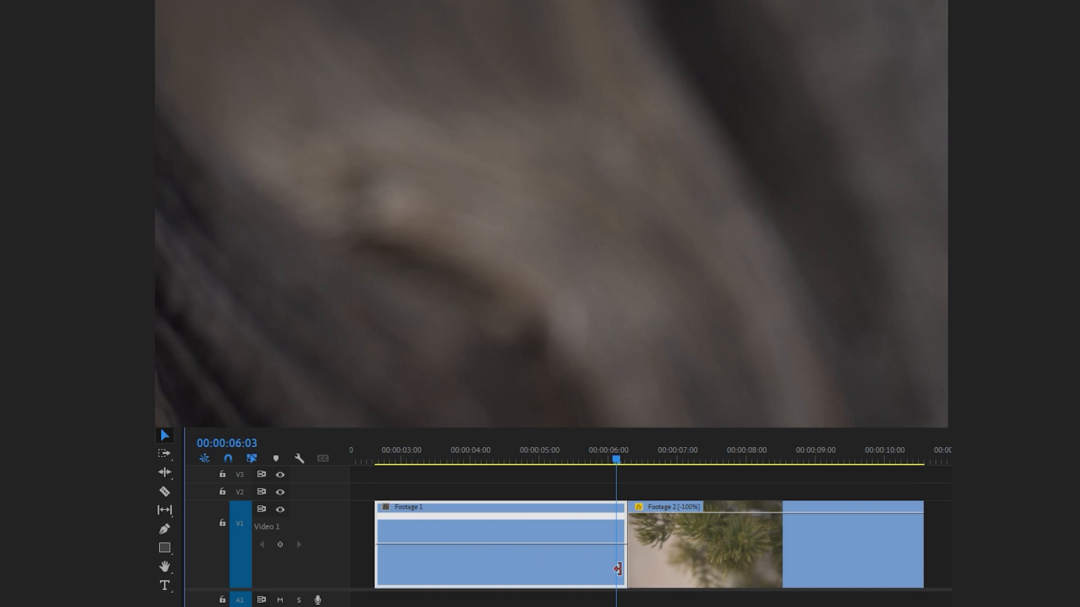
{"action": "mouse_move", "coordinate": [717, 553]}
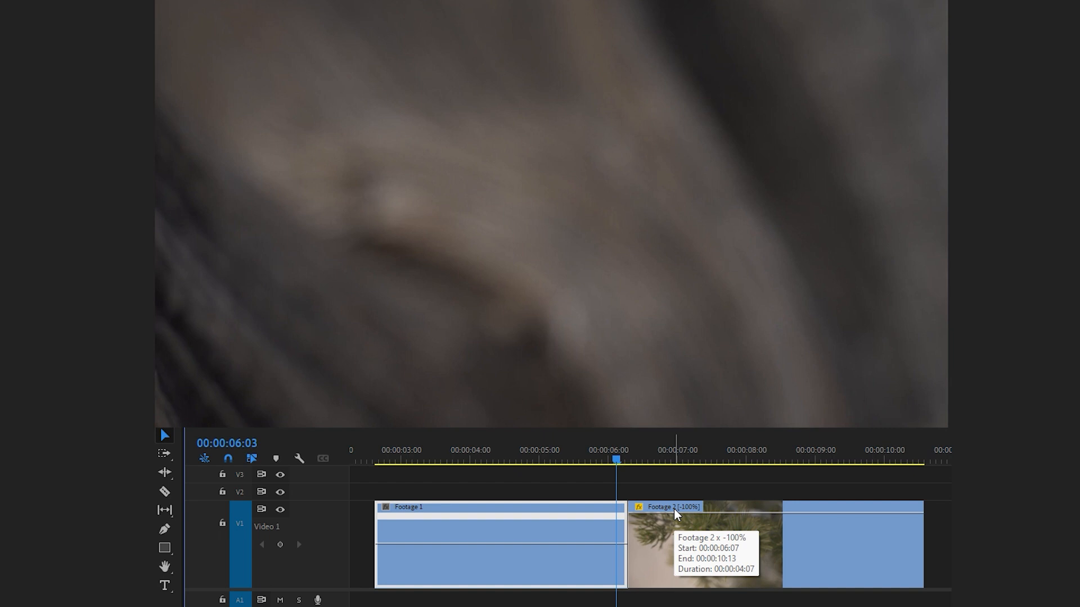
Step: Nest Footage 2 as Nested Sequence 02 and show its Time Remapping speed line
{"action": "right_click", "coordinate": [674, 513]}
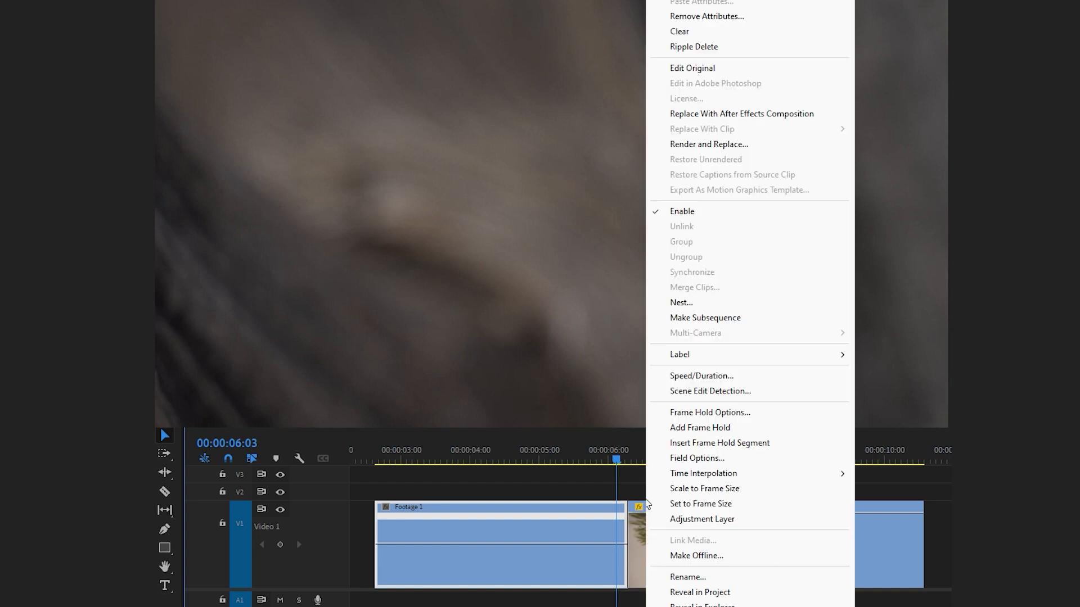
{"action": "mouse_move", "coordinate": [691, 307]}
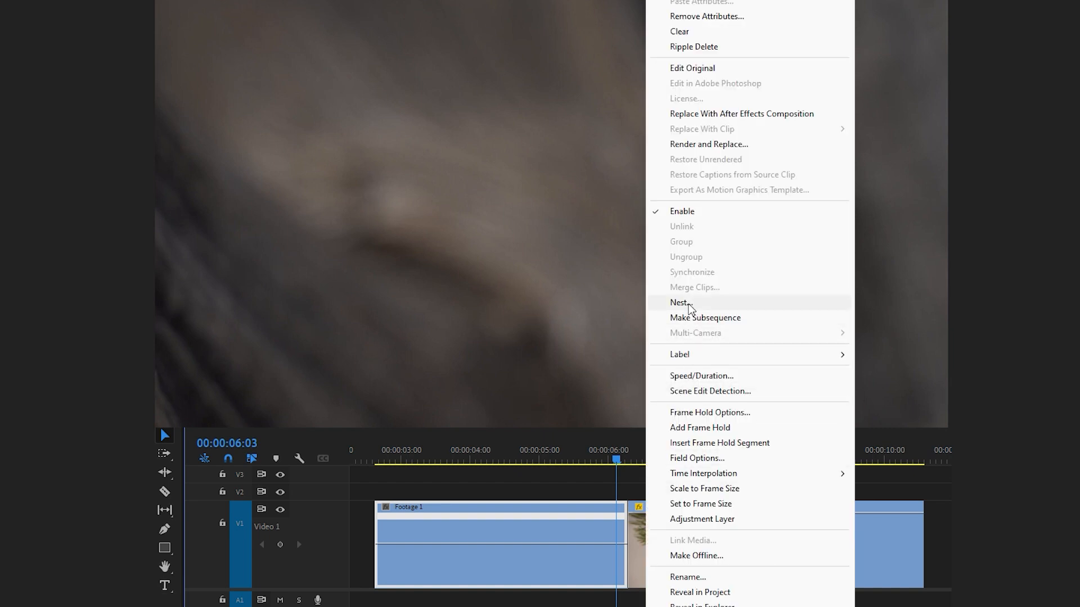
{"action": "left_click", "coordinate": [678, 303]}
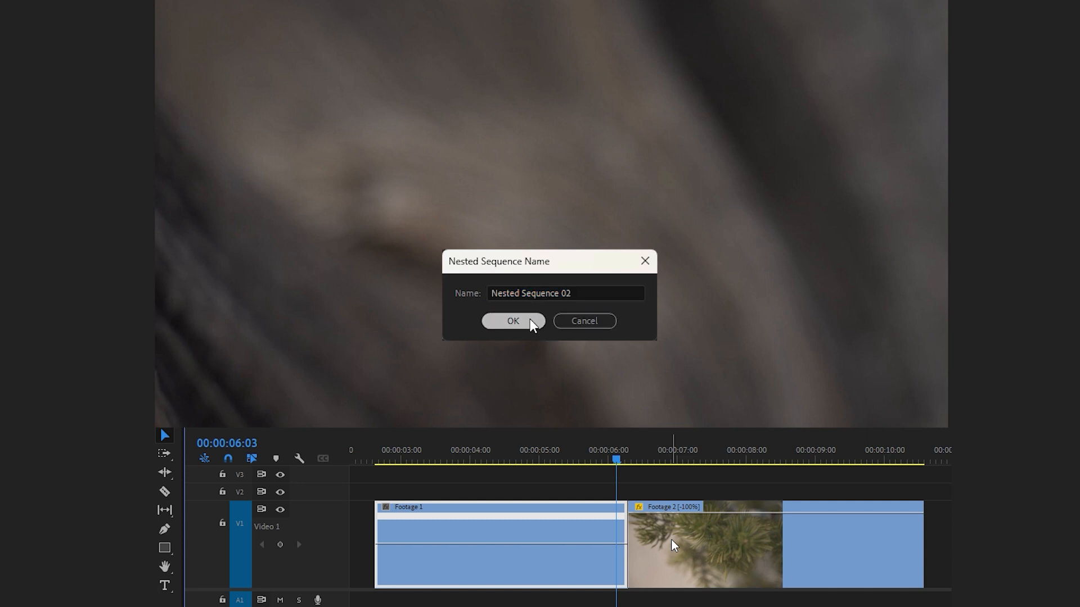
{"action": "left_click", "coordinate": [513, 321]}
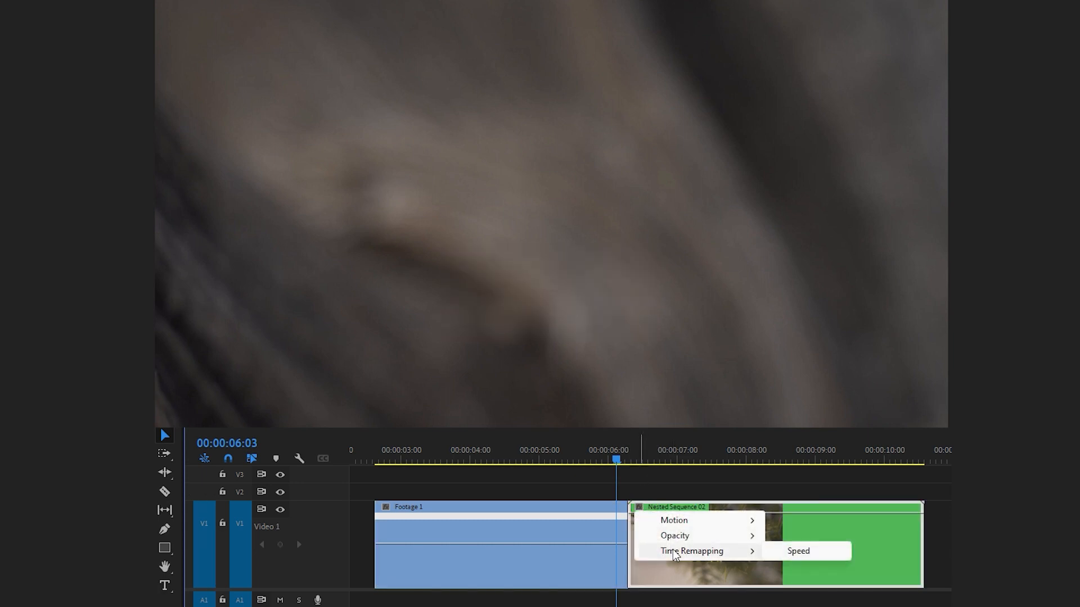
{"action": "left_click", "coordinate": [799, 551]}
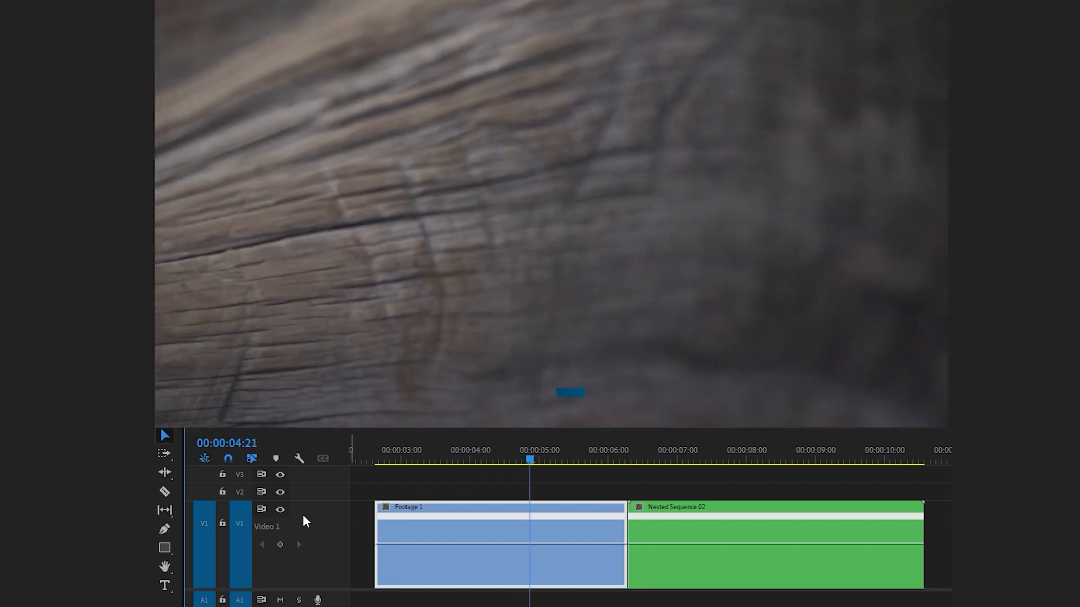
Step: With the Pen tool, add a speed keyframe on Footage 1's rubber band
{"action": "key", "text": "p"}
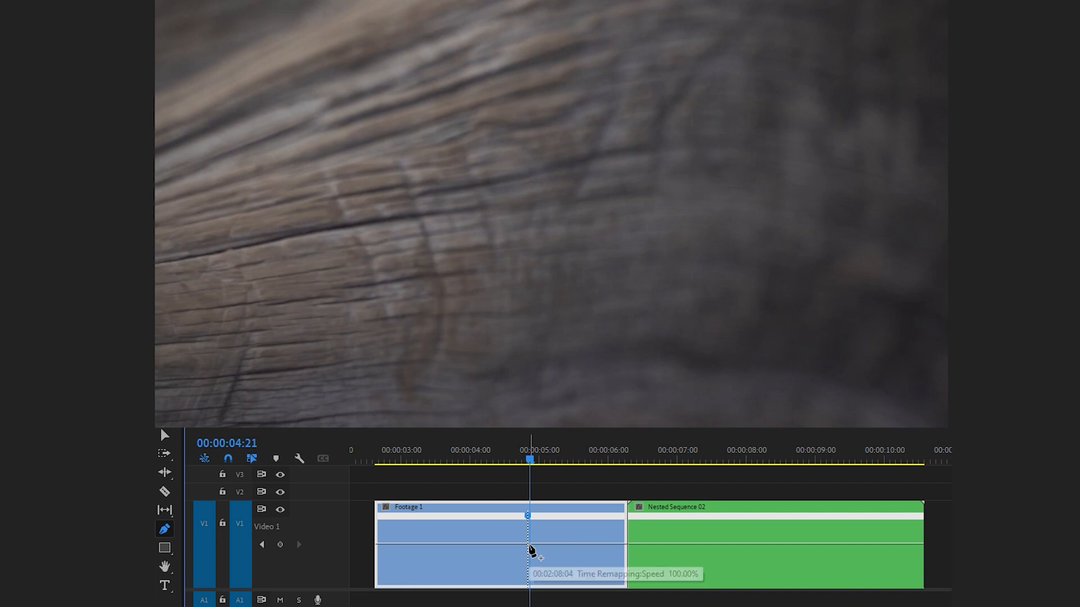
{"action": "left_click", "coordinate": [719, 459]}
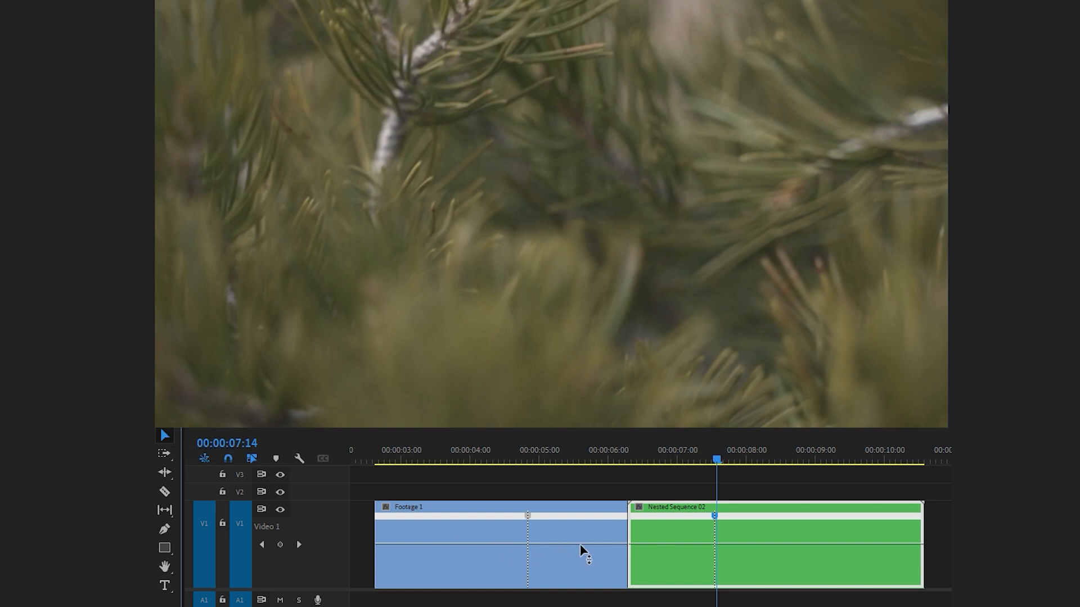
{"action": "mouse_move", "coordinate": [582, 555]}
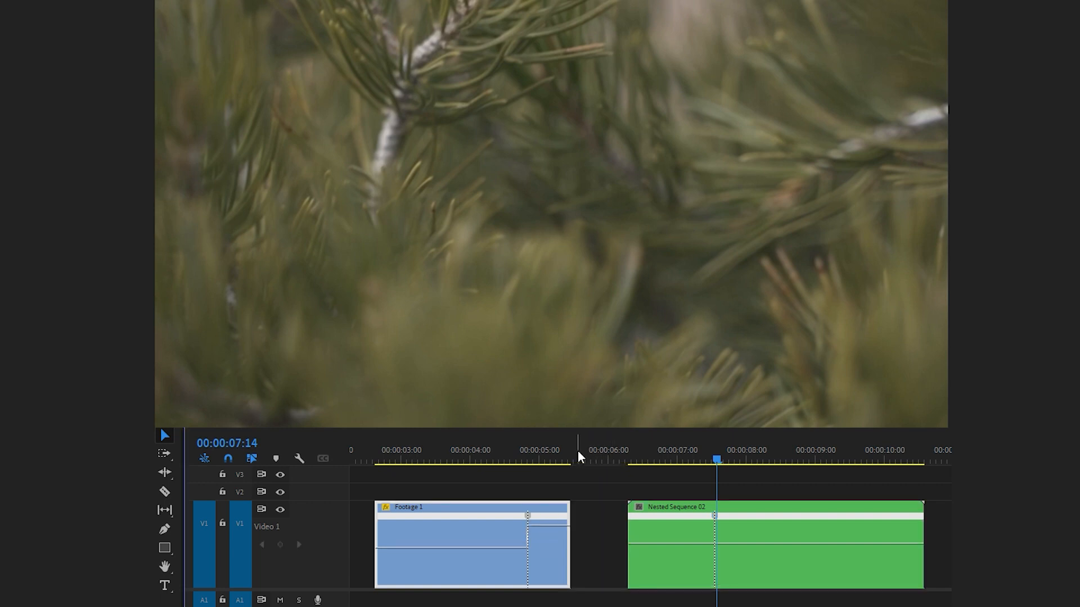
Step: Ease the speed ramp on Footage 1 and ripple delete the gap so the clips meet
{"action": "left_click", "coordinate": [518, 459]}
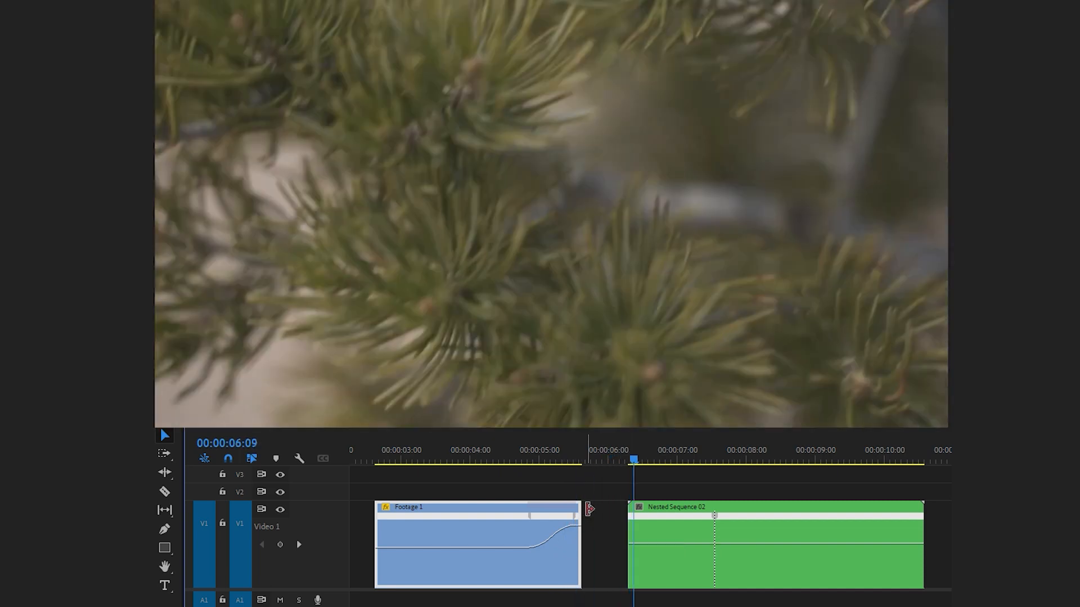
{"action": "left_click", "coordinate": [626, 460]}
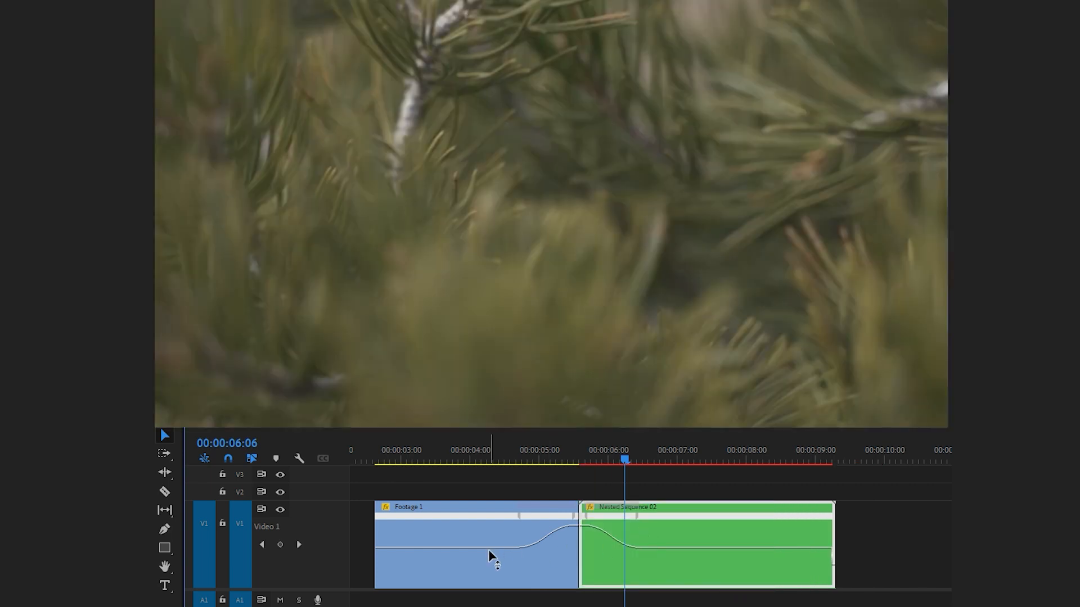
{"action": "mouse_move", "coordinate": [627, 551]}
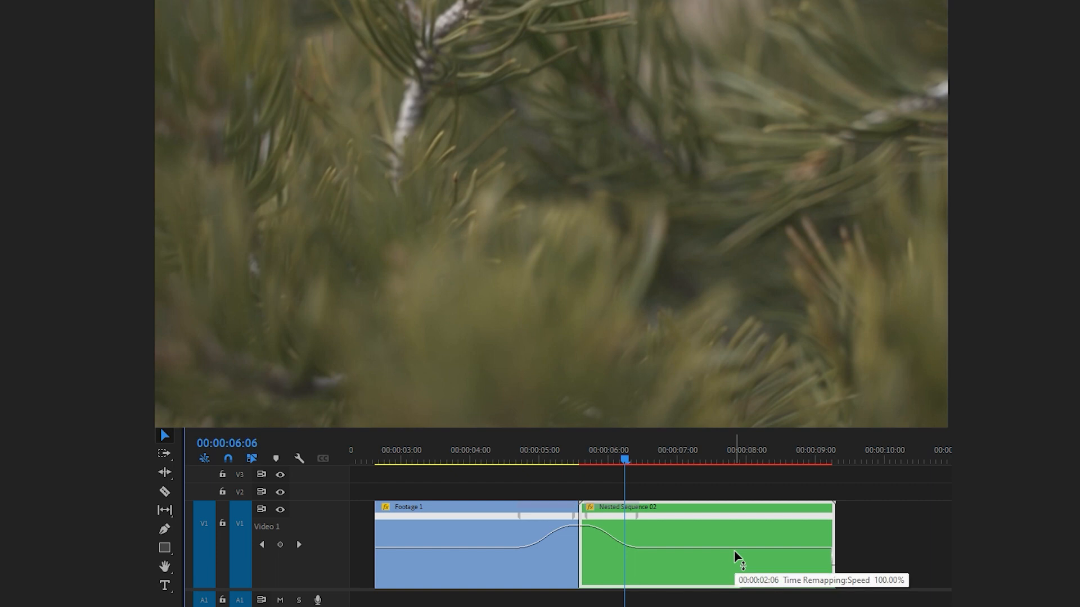
{"action": "mouse_move", "coordinate": [385, 468]}
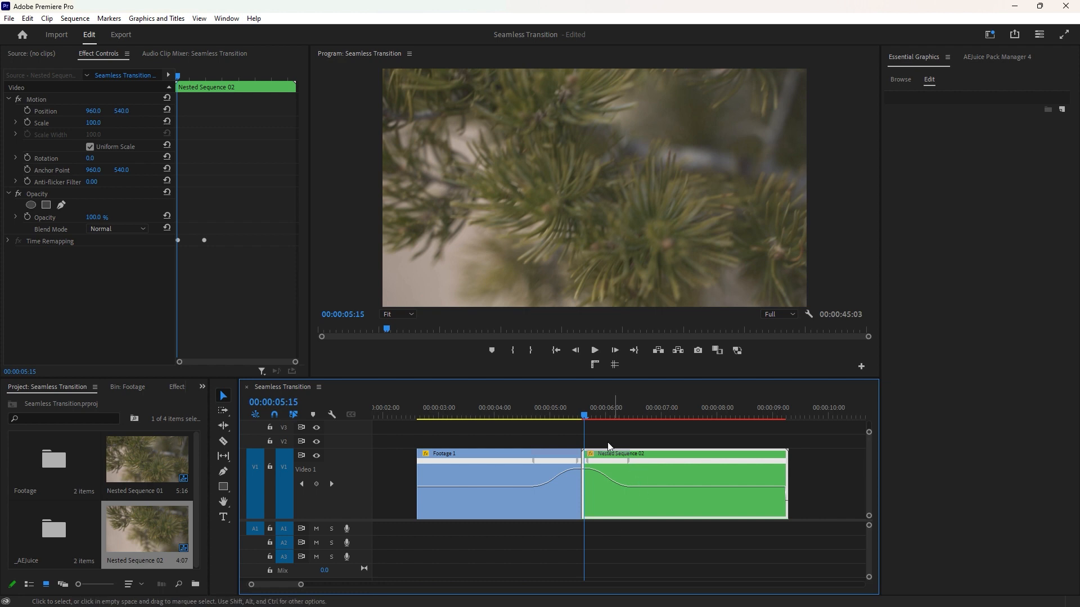
{"action": "mouse_move", "coordinate": [547, 489]}
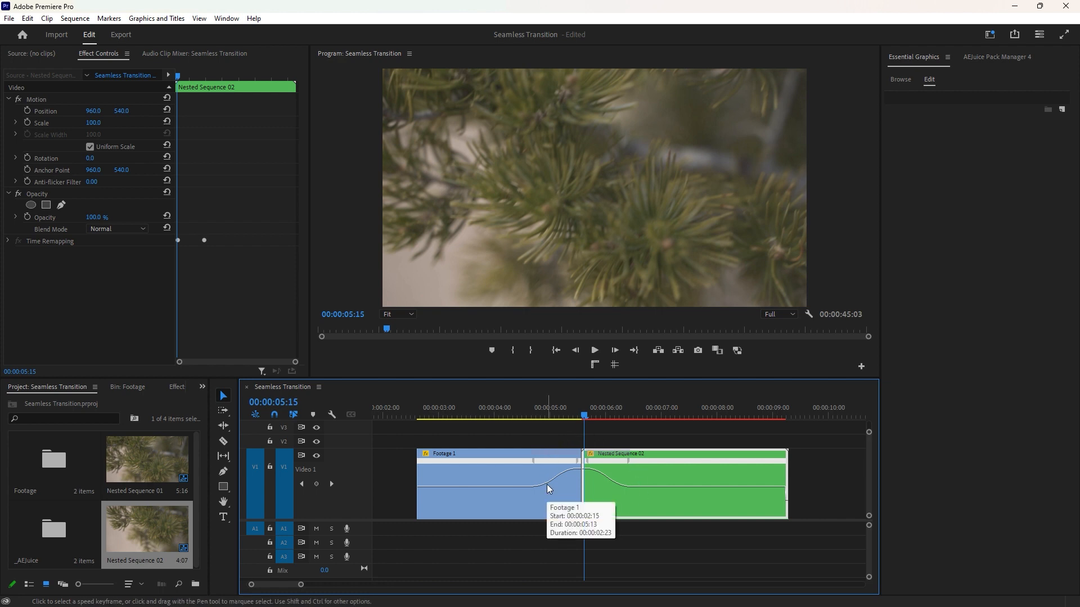
{"action": "mouse_move", "coordinate": [983, 64]}
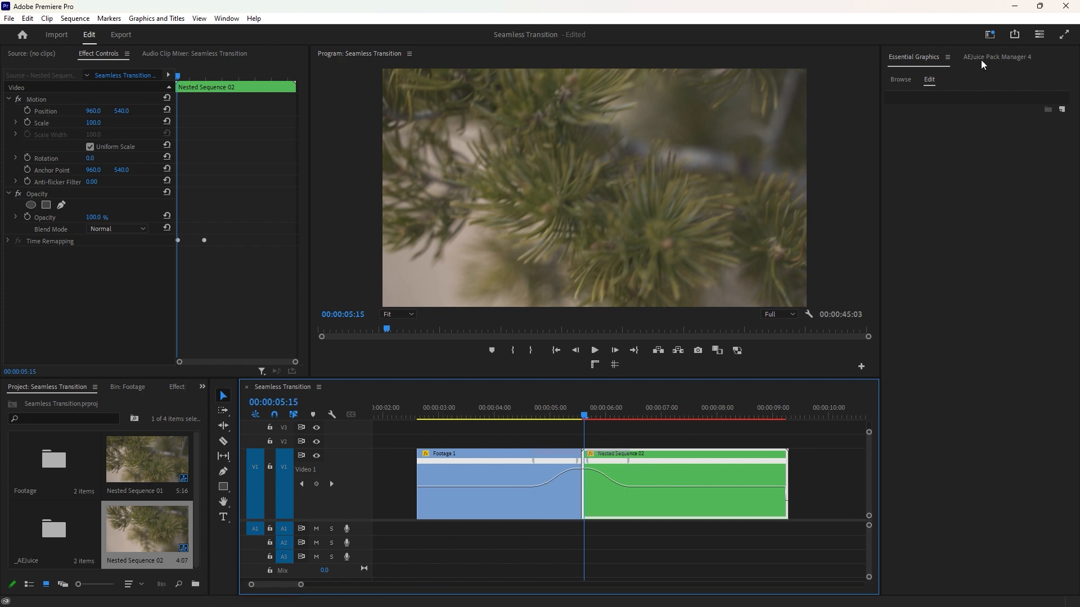
Step: Bring up the AEJuice Pack Manager and enter the Sound Effects Free pack
{"action": "left_click", "coordinate": [996, 56]}
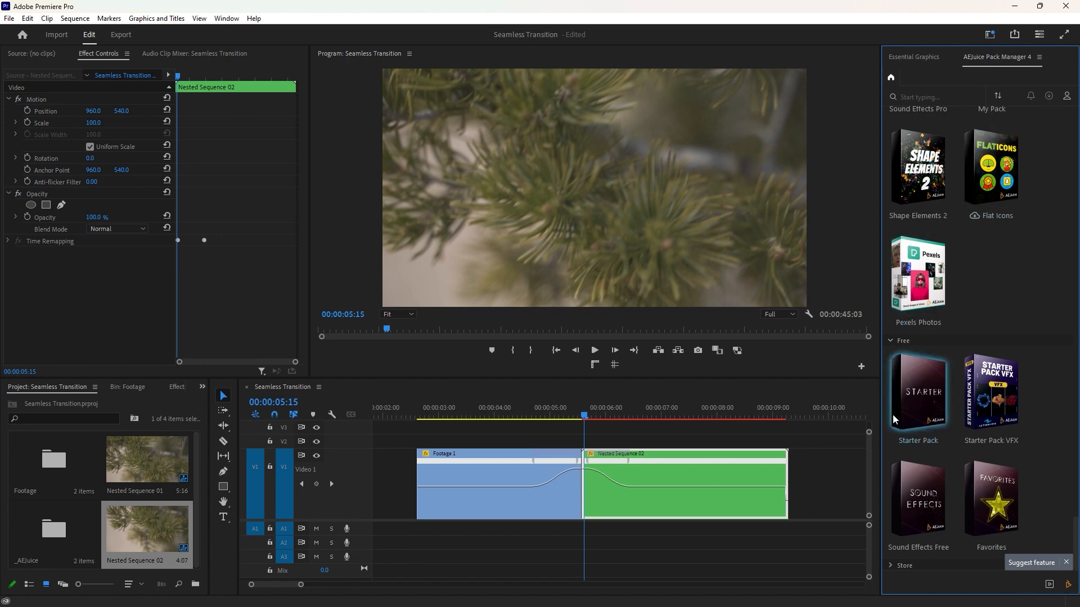
{"action": "mouse_move", "coordinate": [923, 501]}
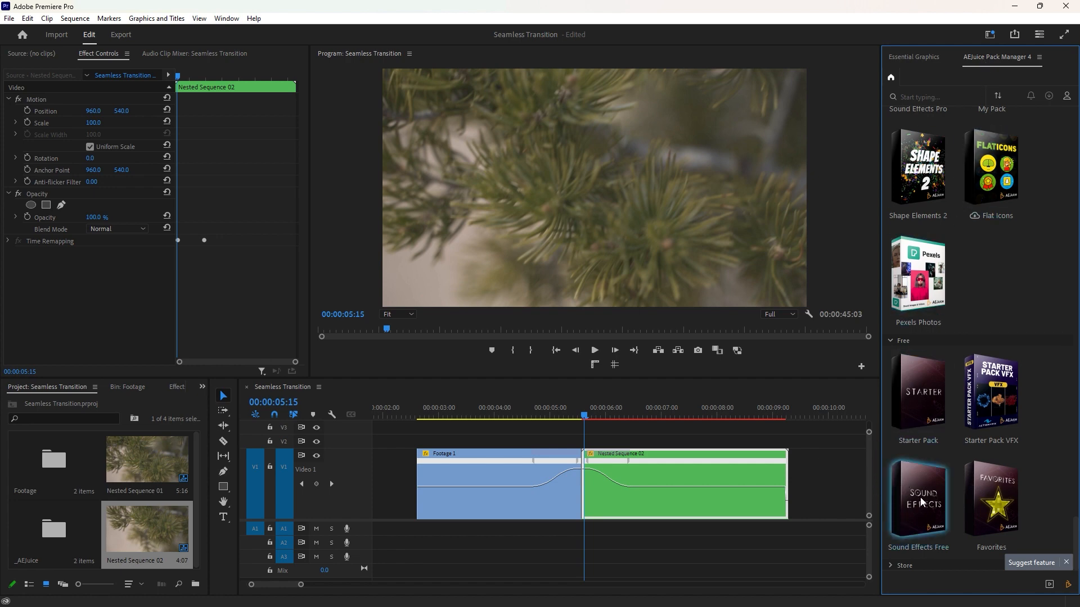
{"action": "left_click", "coordinate": [918, 499]}
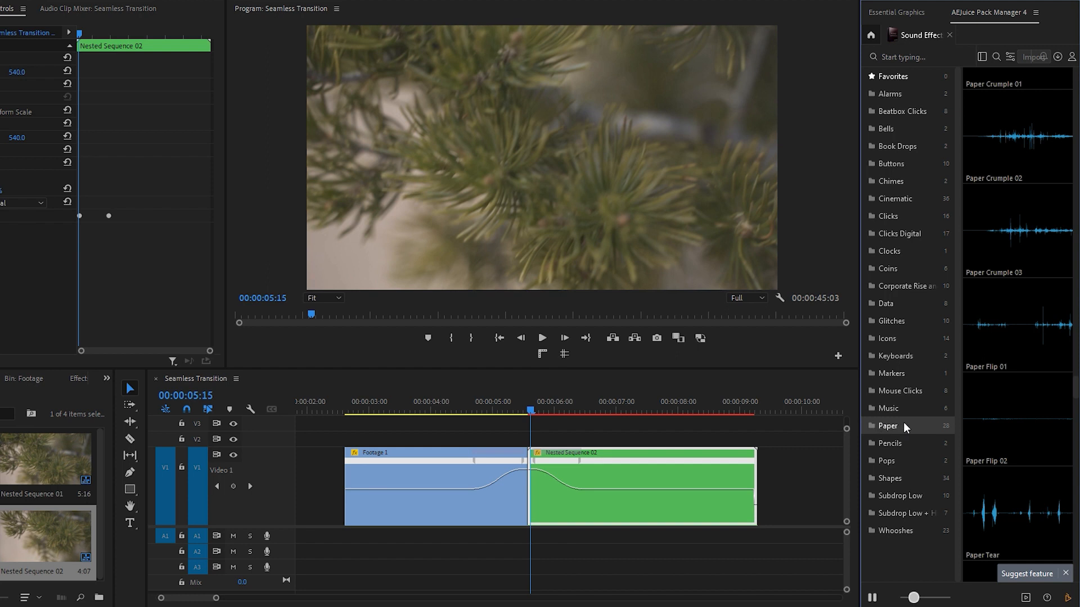
{"action": "mouse_move", "coordinate": [930, 392]}
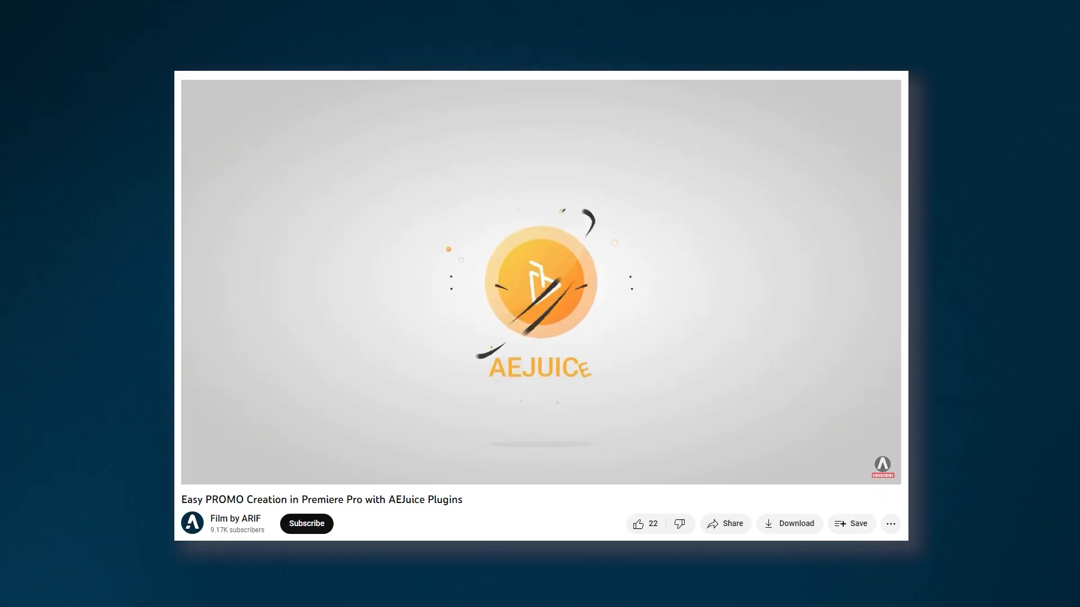
Step: View the 'Easy PROMO Creation in Premiere Pro with AEJuice Plugins' video
{"action": "left_click", "coordinate": [540, 280]}
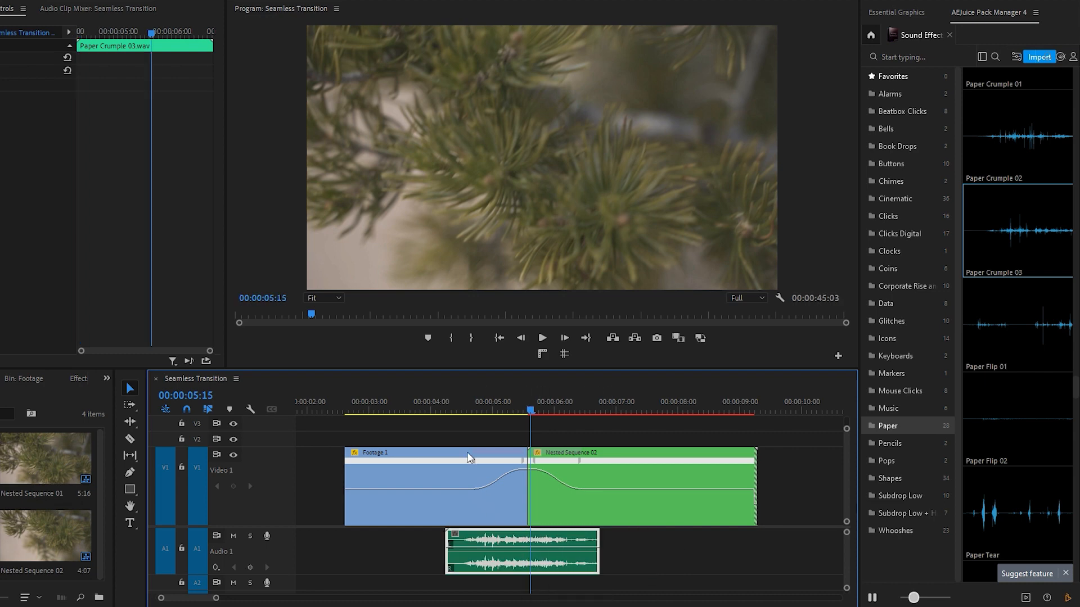
Step: Place Paper Crumple 03 on A1 under the cut and play back the transition with sound
{"action": "left_click", "coordinate": [541, 337]}
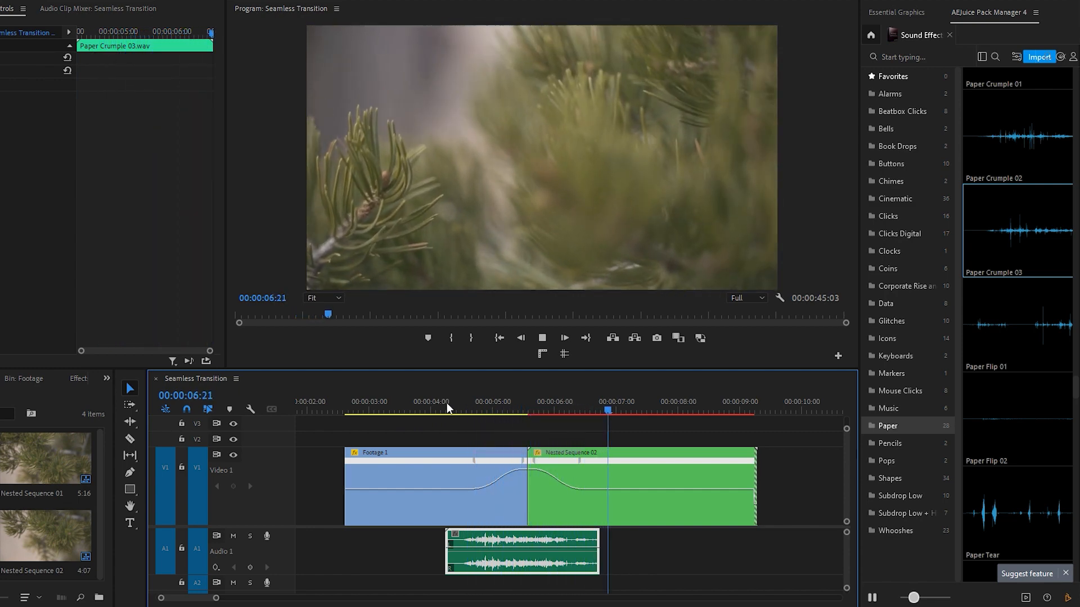
{"action": "left_click", "coordinate": [475, 412]}
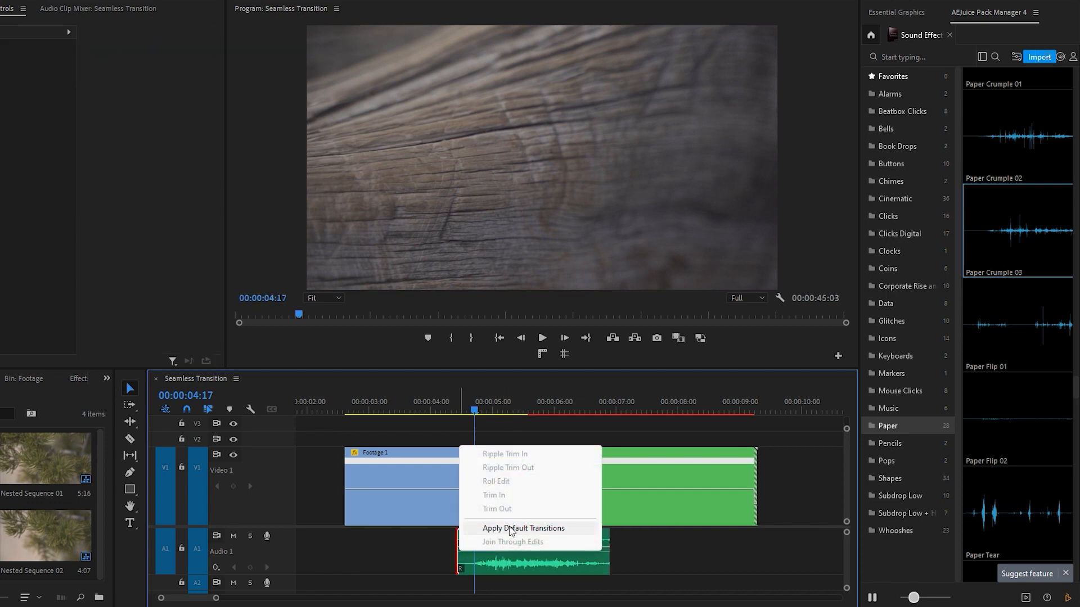
Step: Apply default Constant Power fades to both ends of the crumple clip and return to the sequence start
{"action": "left_click", "coordinate": [523, 529]}
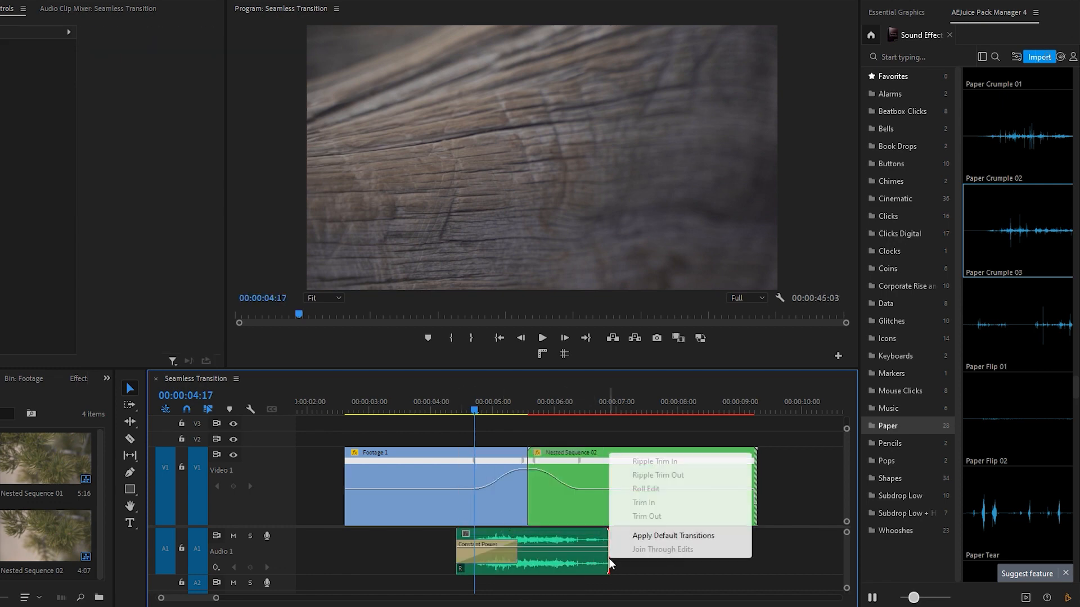
{"action": "left_click", "coordinate": [674, 536]}
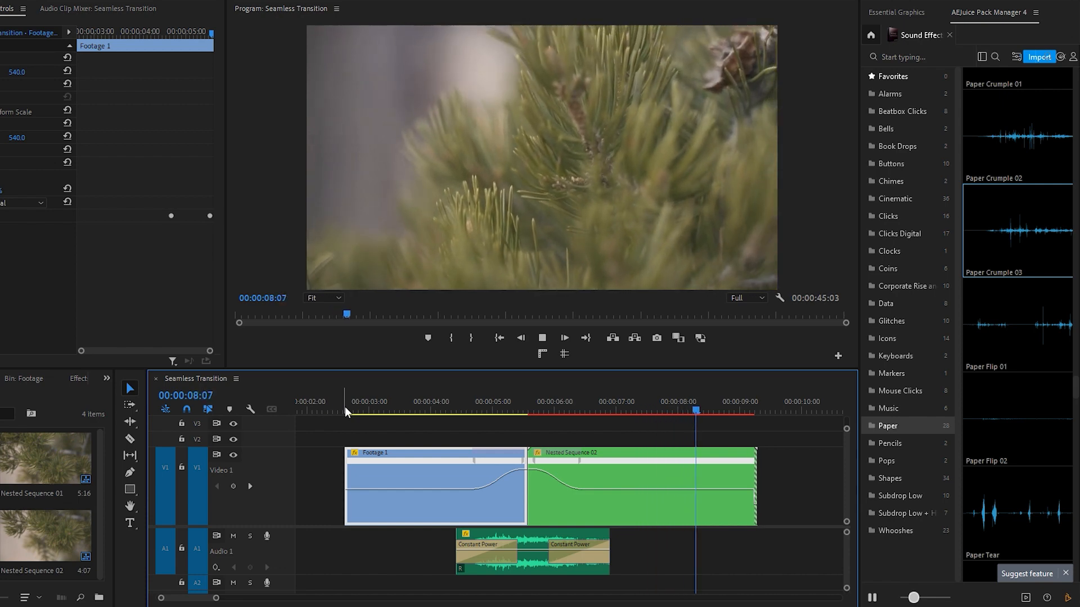
{"action": "left_click", "coordinate": [342, 411]}
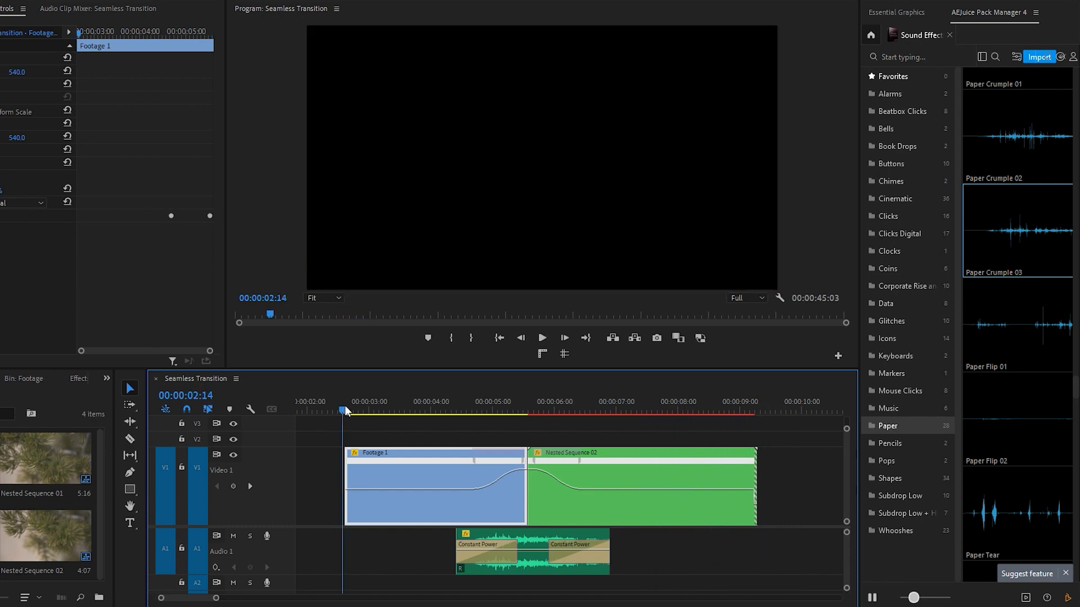